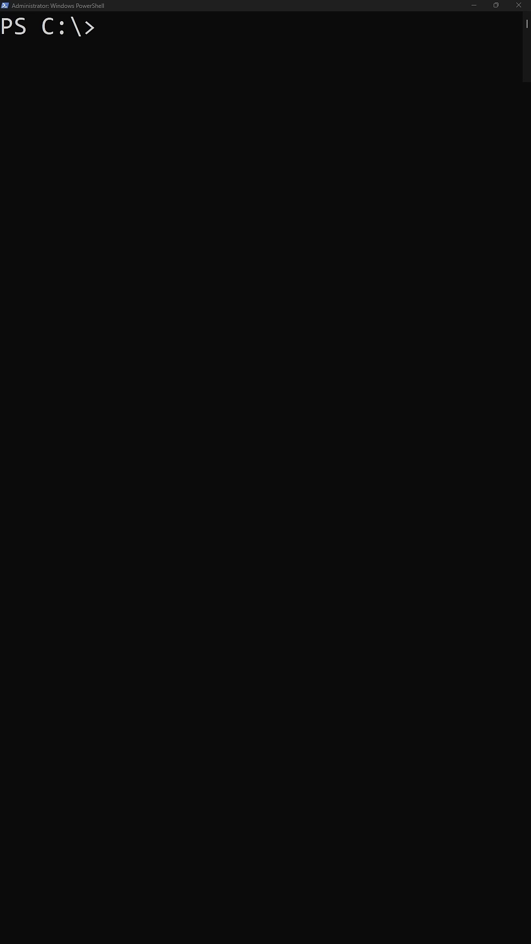
Step: Begin entering Get-Process at the prompt before consulting the Microsoft Learn reference
type("Get-P")
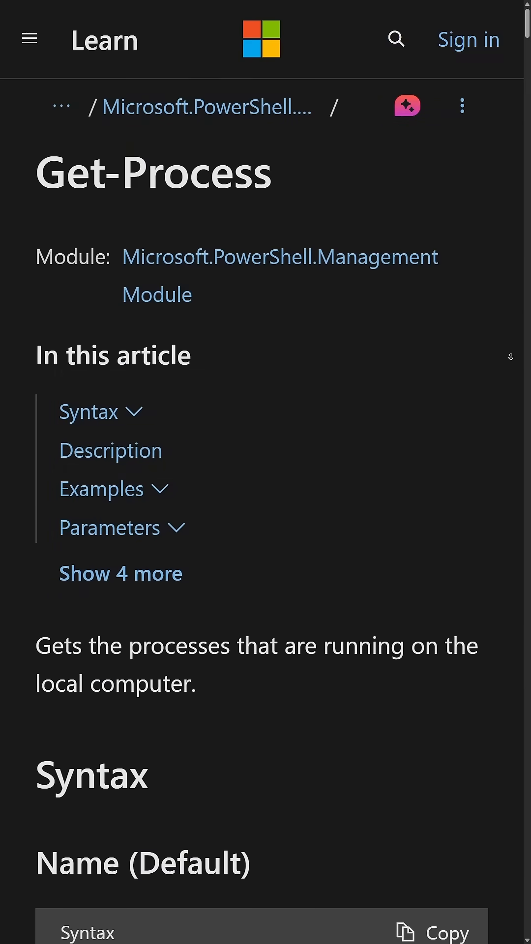
Step: Scroll through the Name, NameWithUserName and Id syntax blocks of the Get-Process page
scroll("down", 3)
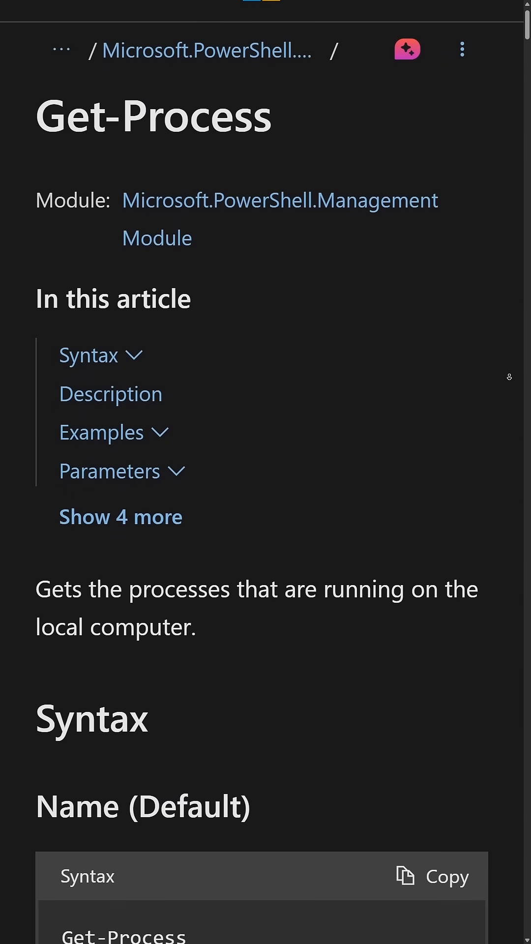
scroll("down", 3)
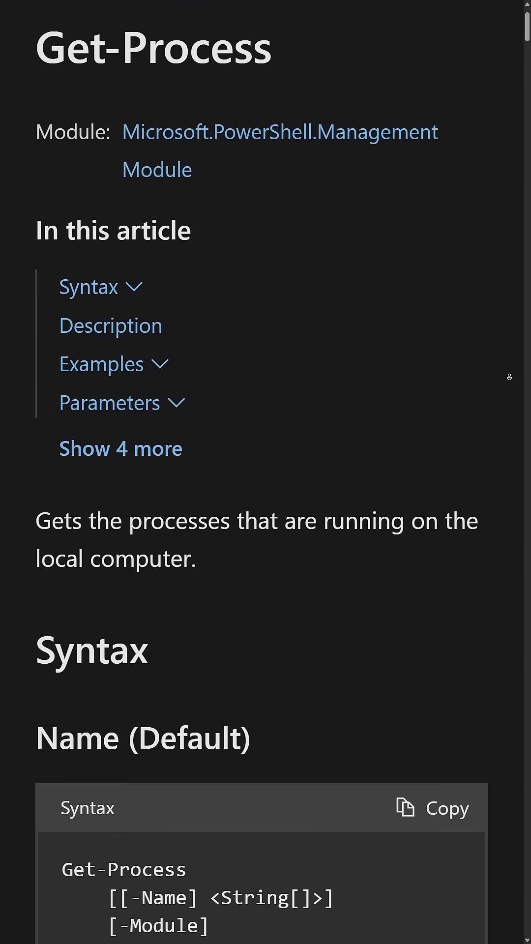
scroll("down", 3)
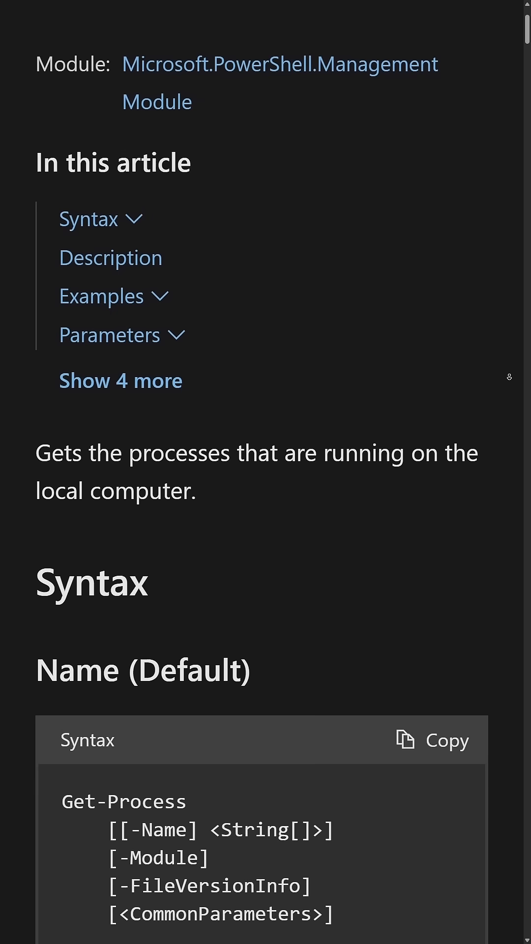
scroll("down", 3)
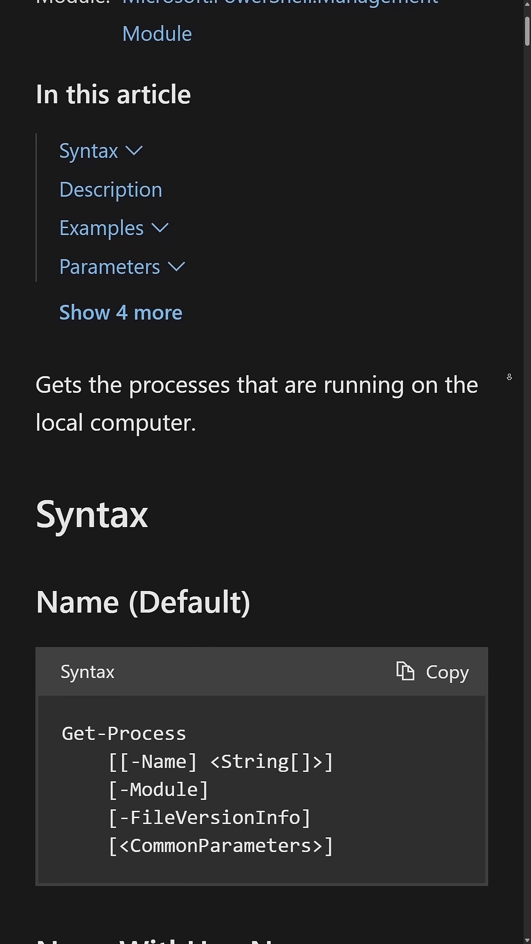
scroll("down", 3)
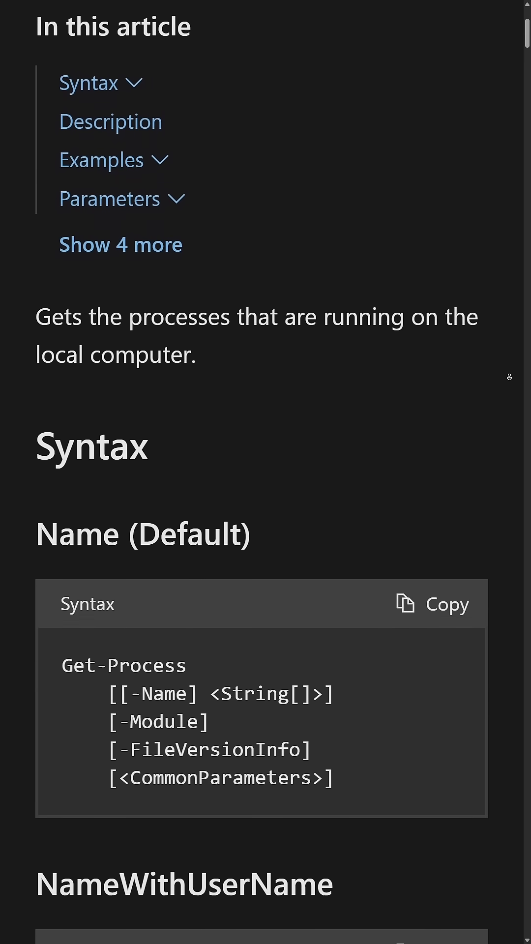
scroll("down", 3)
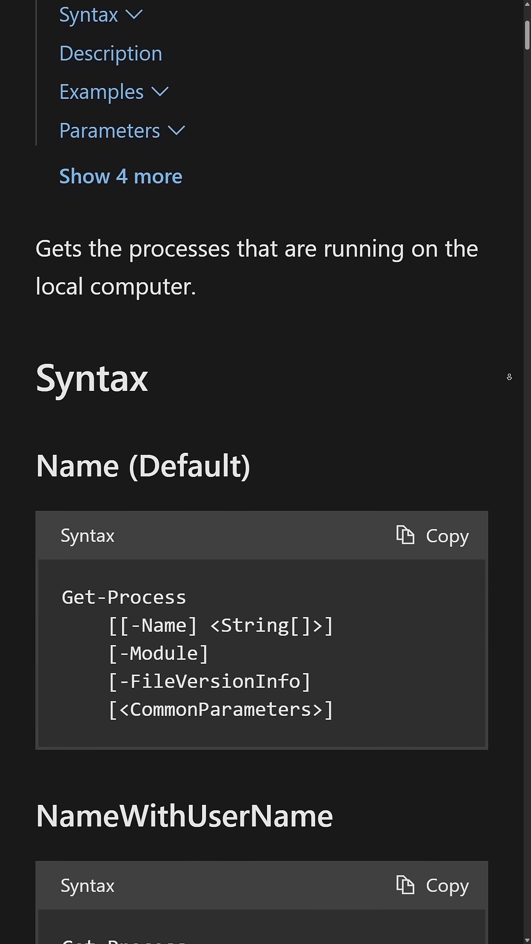
scroll("down", 3)
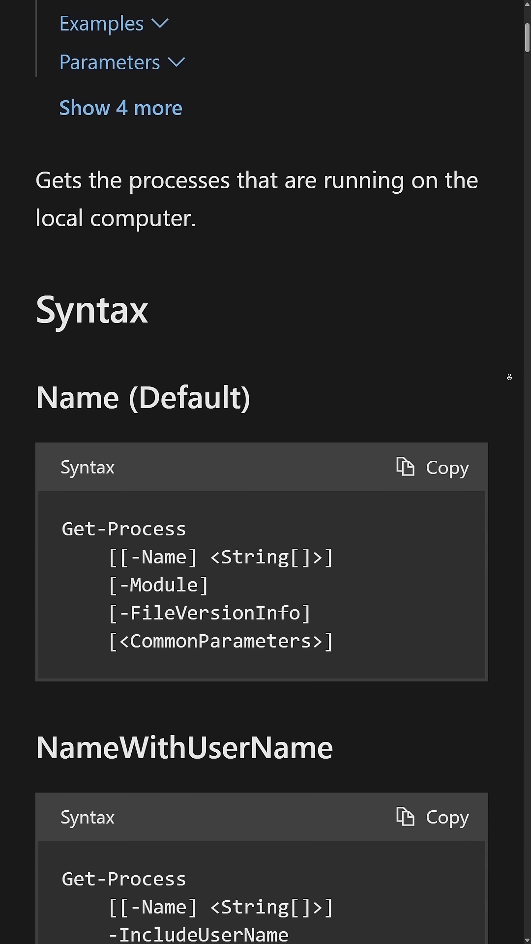
scroll("down", 3)
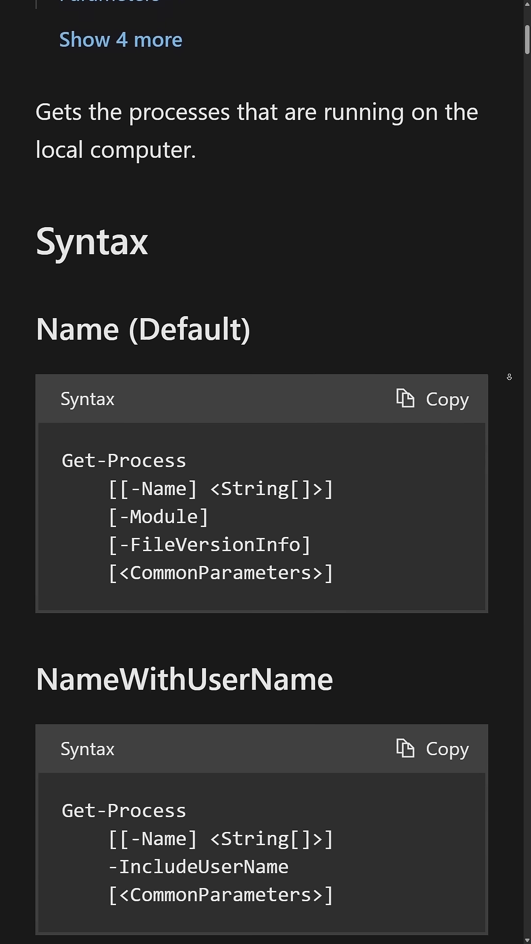
scroll("down", 3)
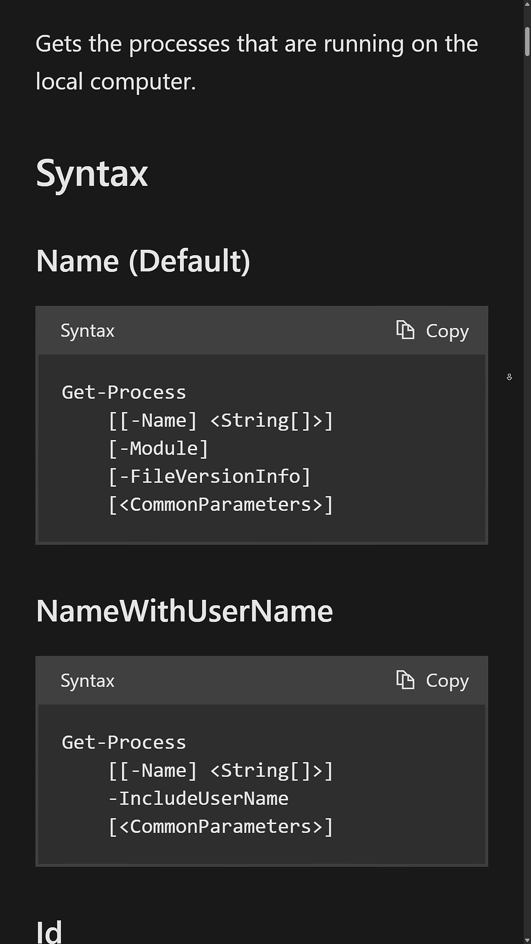
scroll("down", 3)
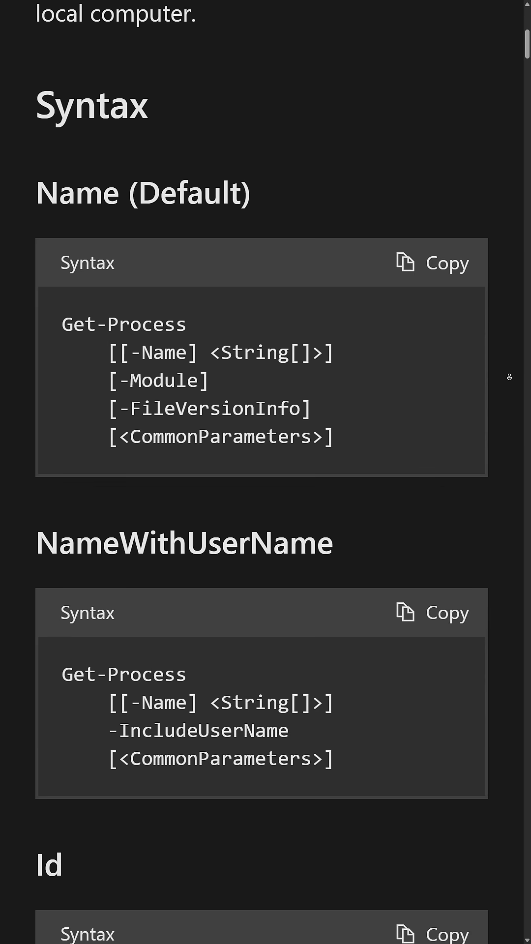
scroll("down", 3)
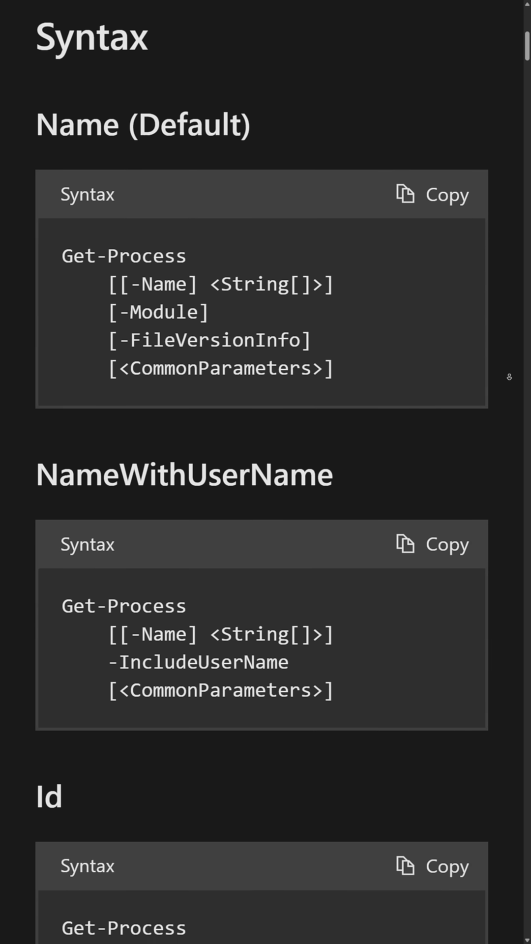
scroll("down", 3)
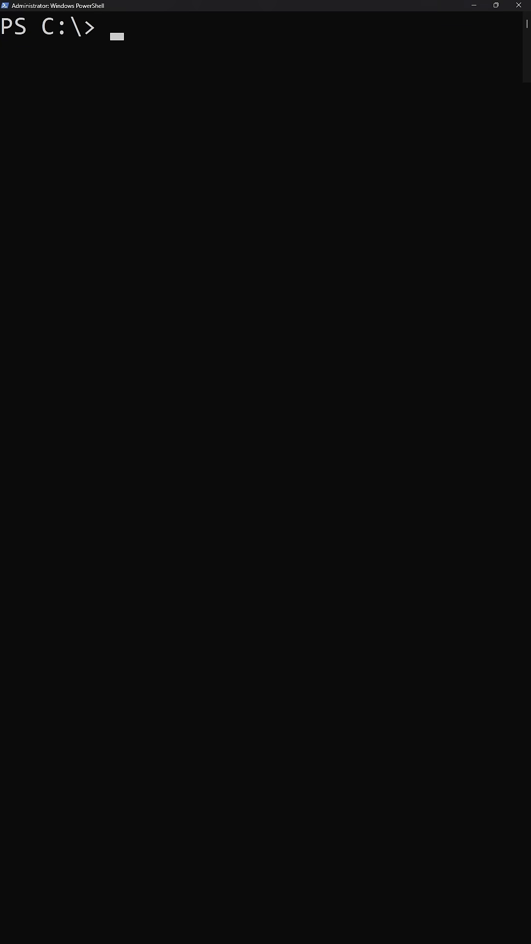
Step: Run Get-Process | Where-Object ProcessName -eq notepad to return the single Notepad process (Id 20468)
type("Get-Process | Where-Object ProcessName -eq notepad")
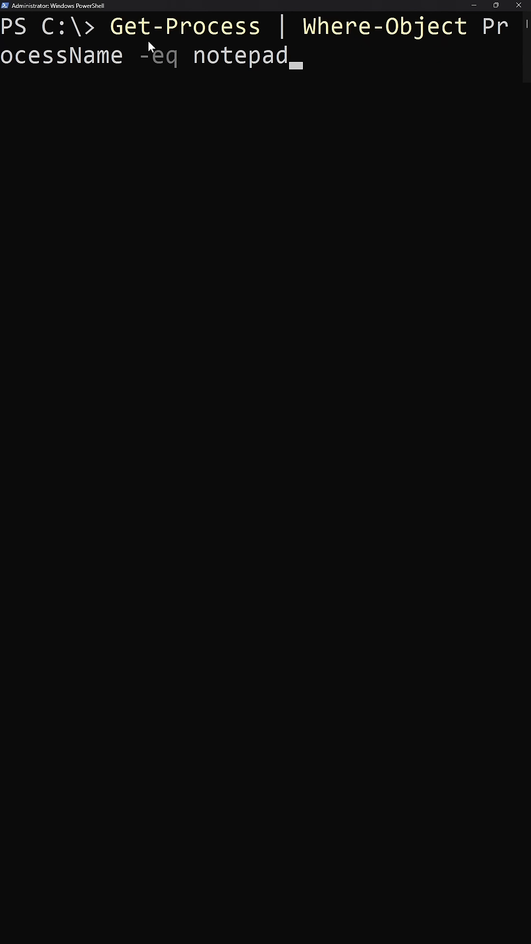
double_click(185, 26)
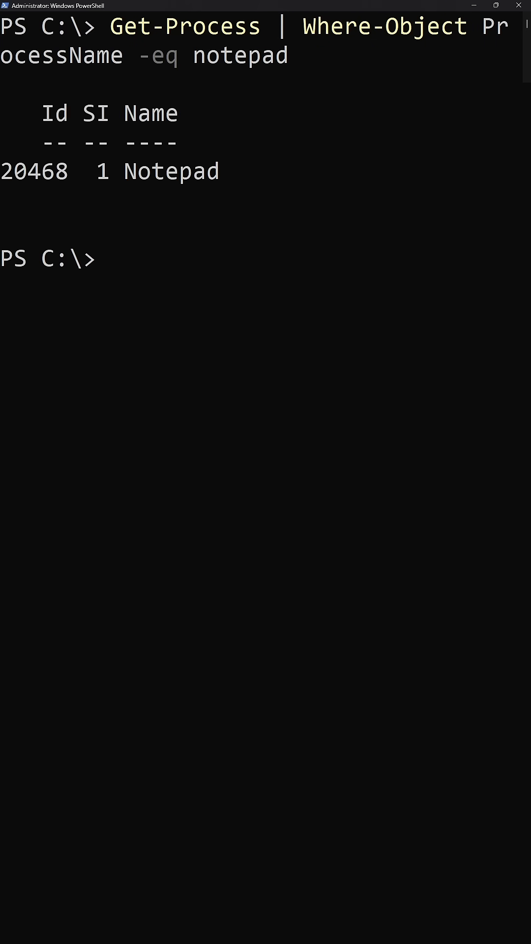
Step: Run Get-Process -Name notepad to look the process up by its exact name
type("Get-Process -Name notepad")
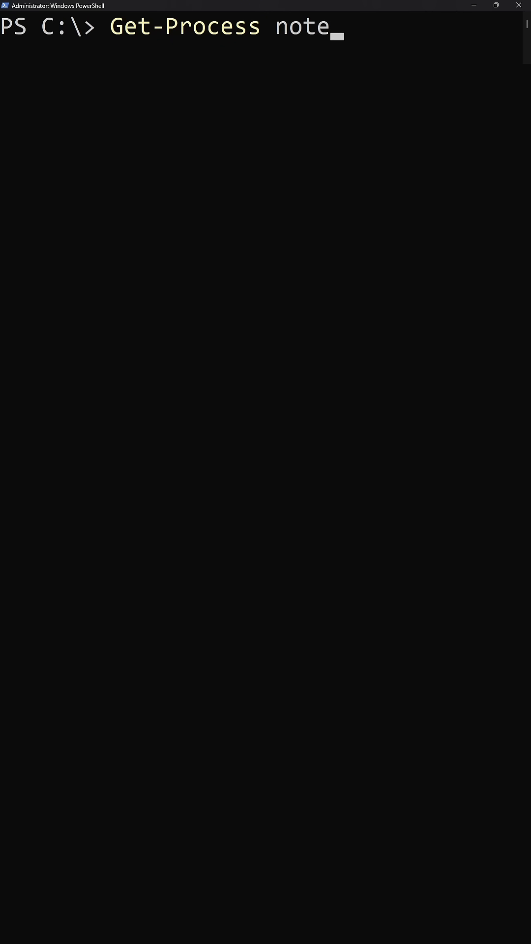
Step: Run the wildcard lookup Get-Process note*, then start Get-Process -Id with the partial Id 204
type("*")
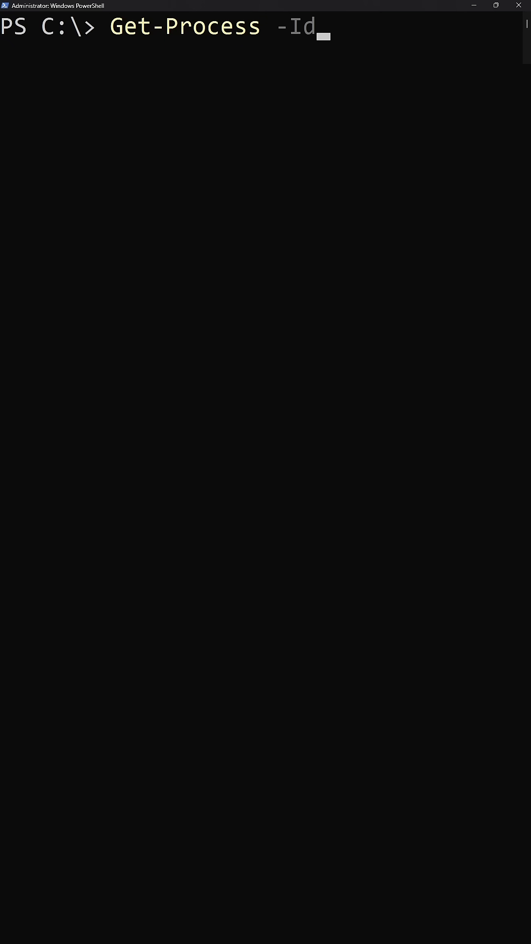
type("204")
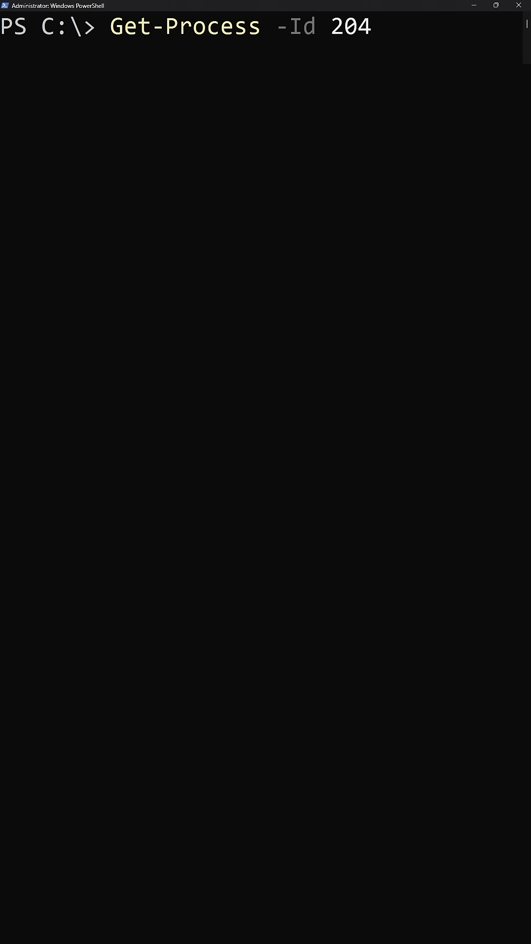